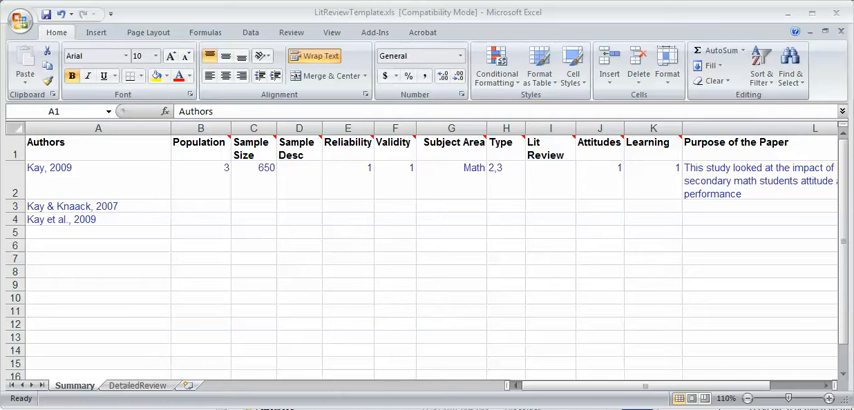
mouse_move(546, 293)
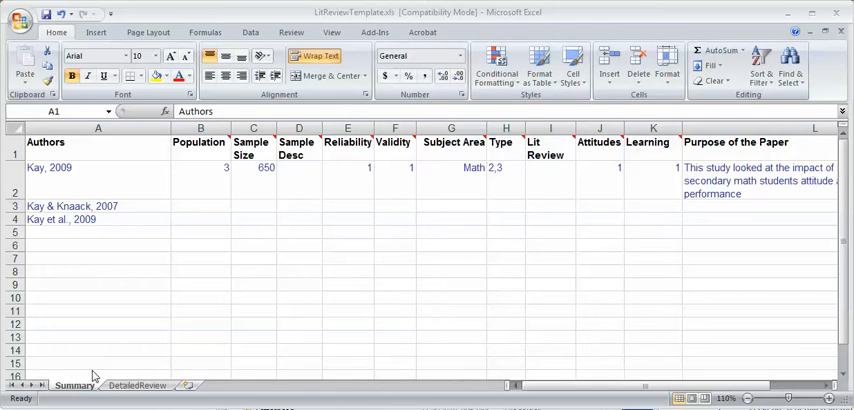
mouse_move(88, 389)
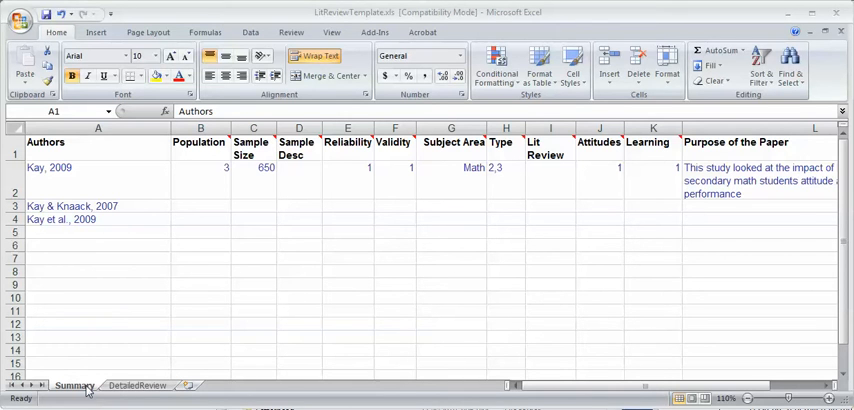
mouse_move(85, 363)
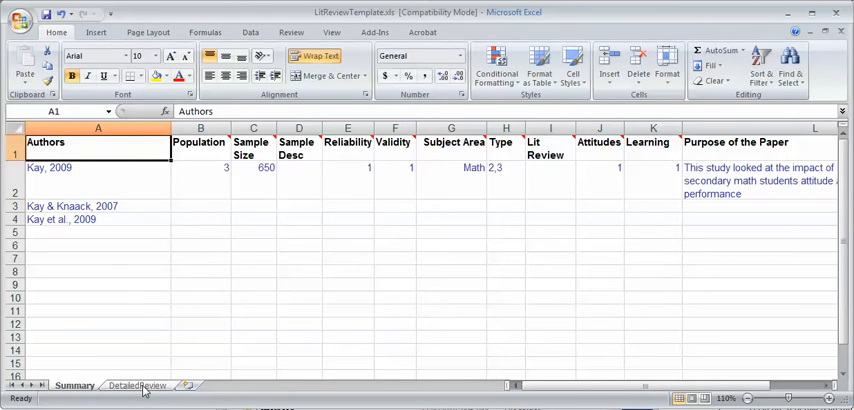
Return to the DetailedReview sheet holding the Kay, 2009 theme rows
left_click(137, 385)
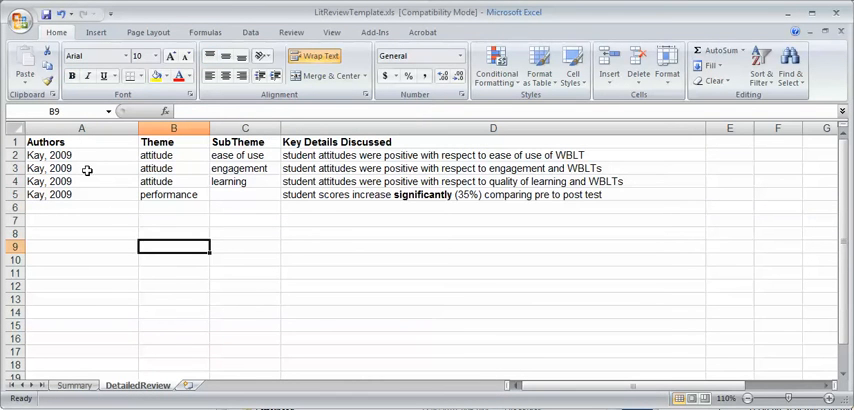
mouse_move(312, 155)
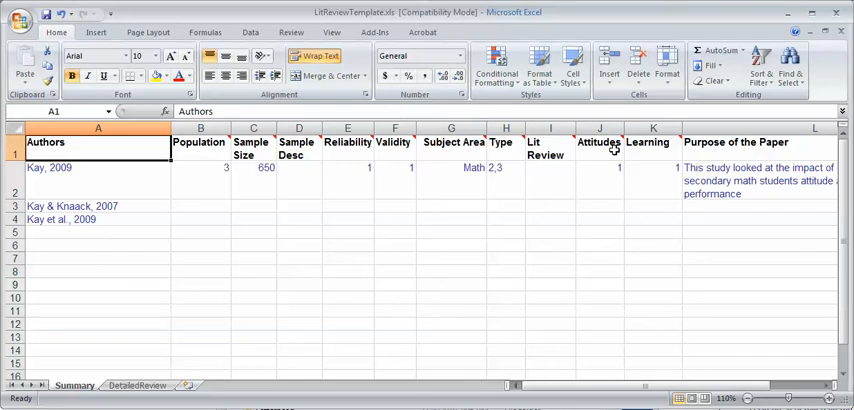
mouse_move(475, 258)
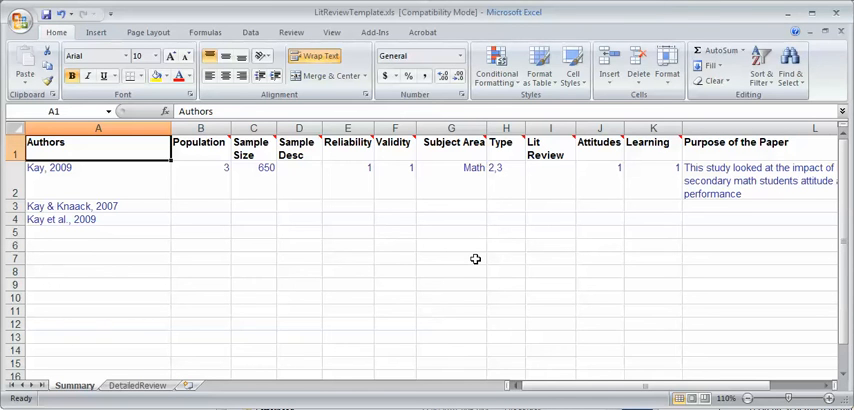
mouse_move(399, 249)
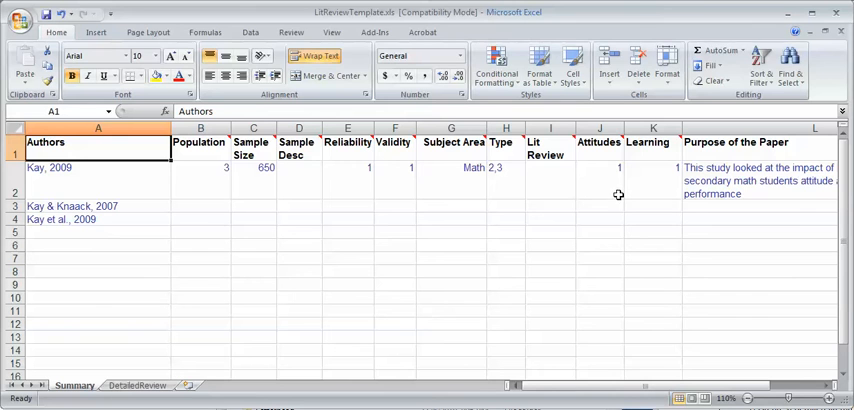
mouse_move(672, 163)
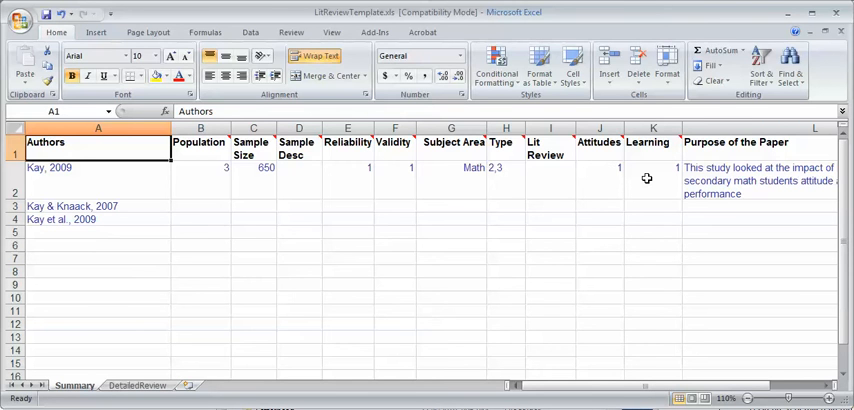
mouse_move(639, 190)
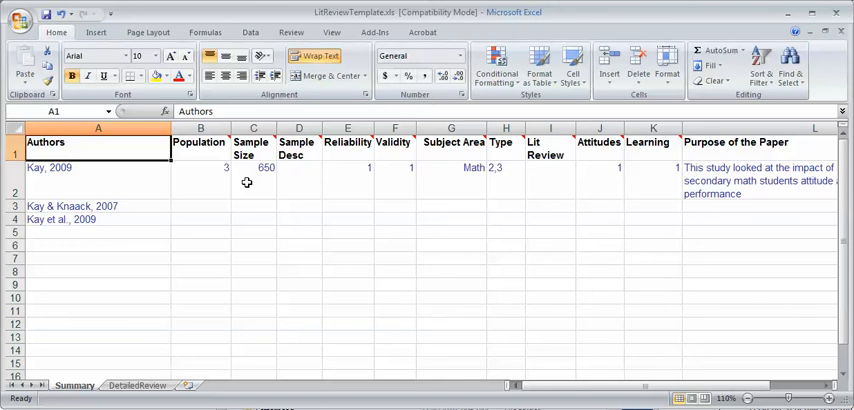
mouse_move(203, 170)
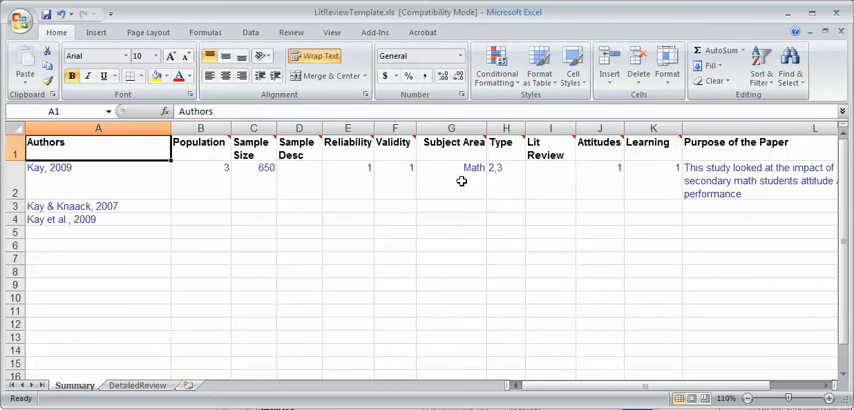
mouse_move(460, 185)
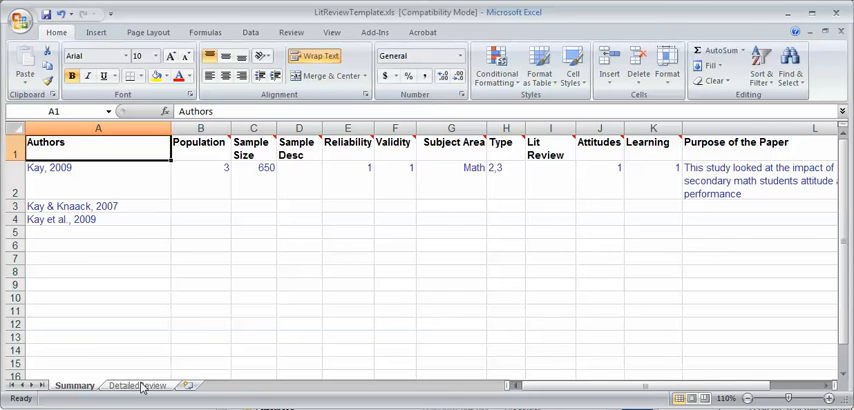
left_click(137, 385)
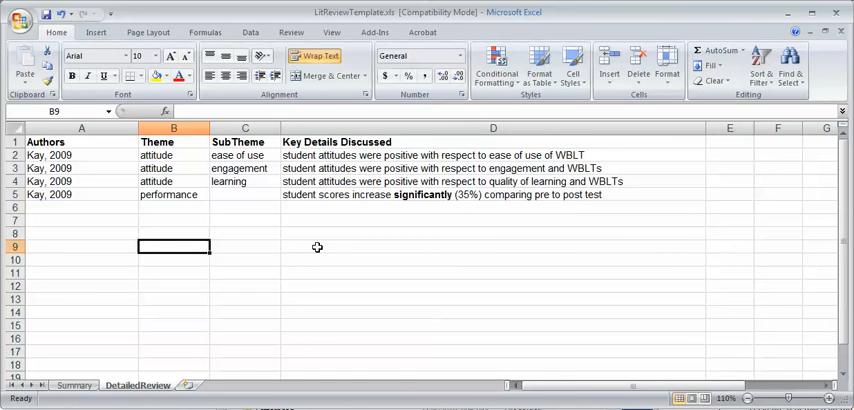
mouse_move(91, 190)
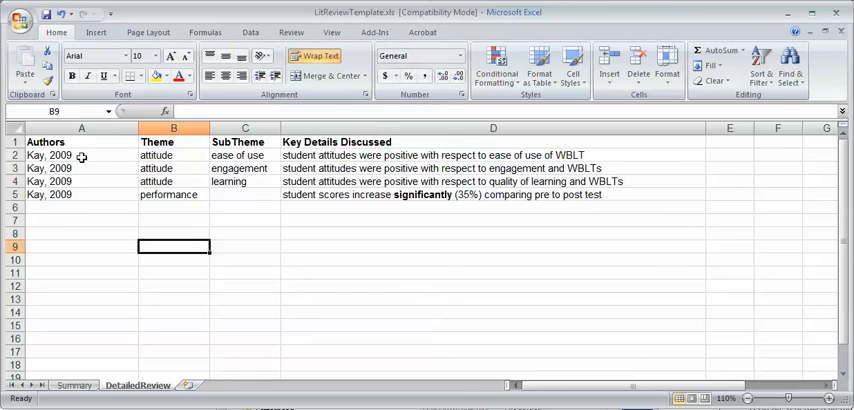
Enter 'learning' as the SubTheme for the attitude key point in row 4, then commit it
left_click(81, 155)
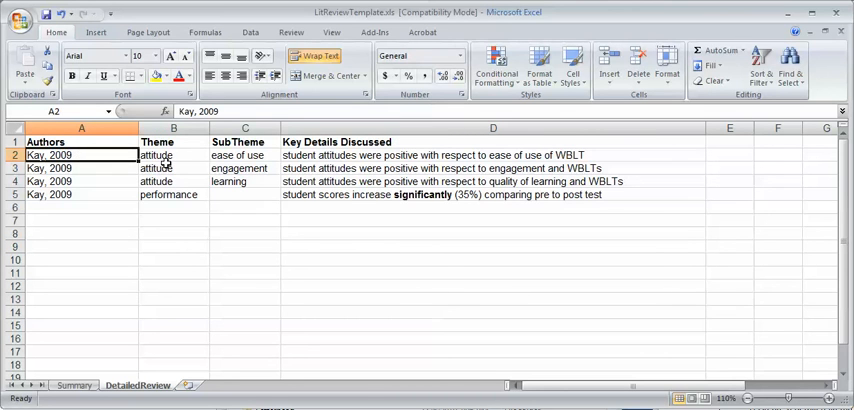
left_click(173, 155)
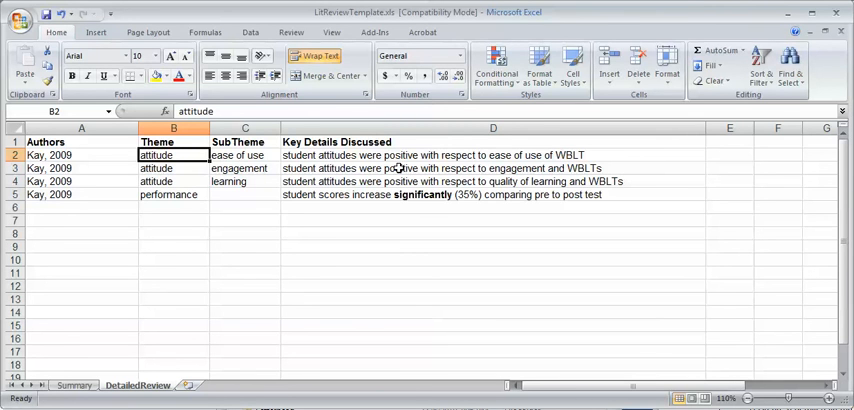
mouse_move(535, 160)
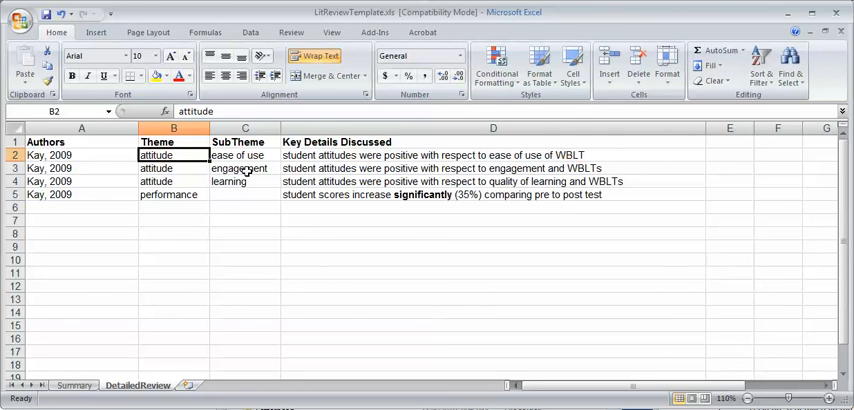
left_click(244, 168)
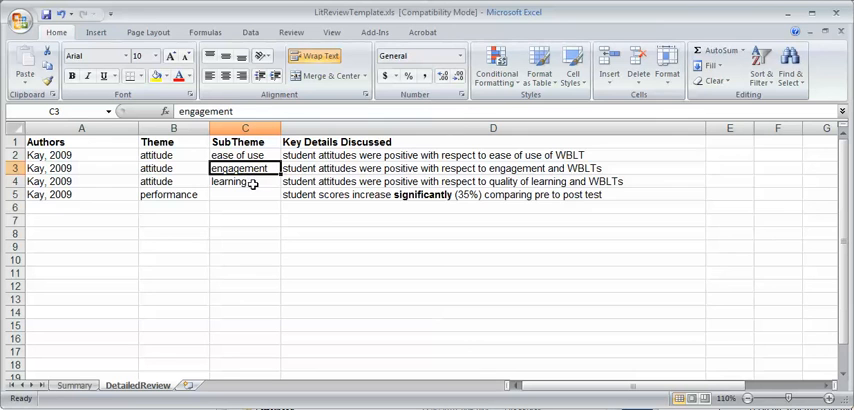
left_click(245, 181)
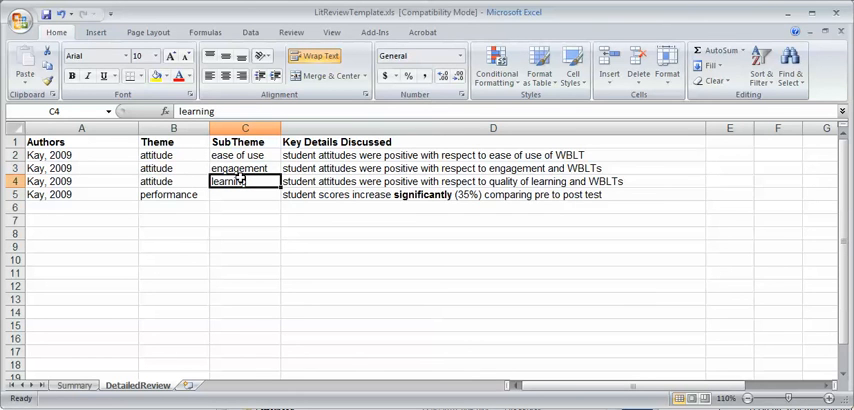
left_click(173, 194)
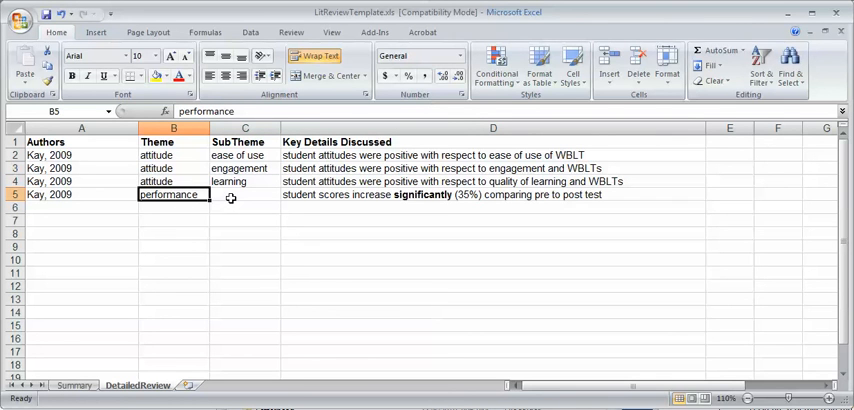
mouse_move(240, 234)
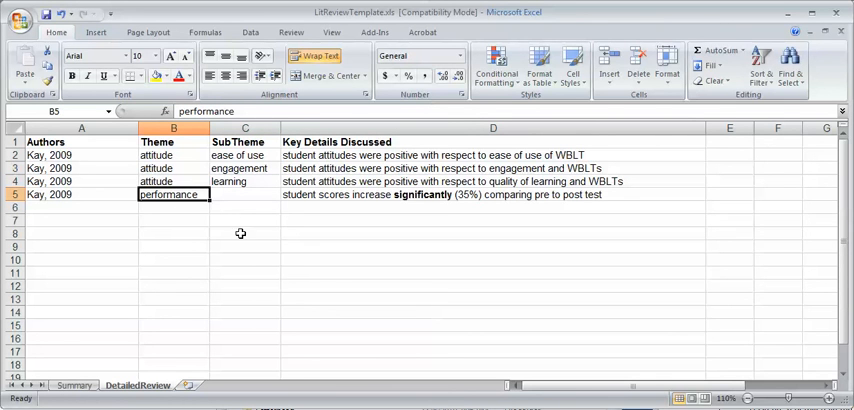
mouse_move(69, 240)
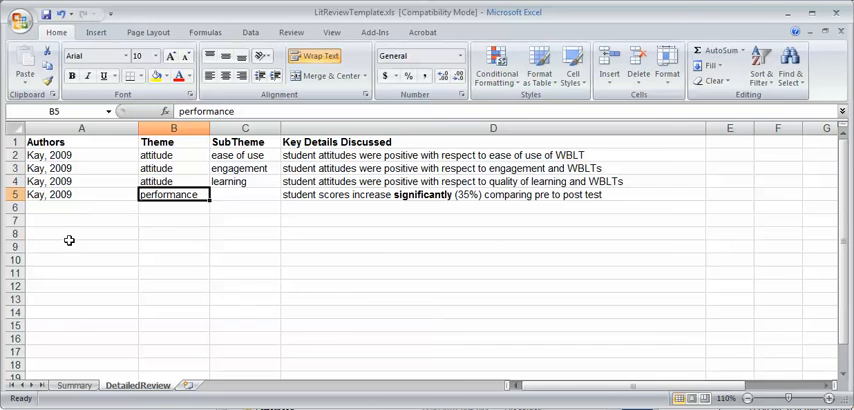
mouse_move(519, 292)
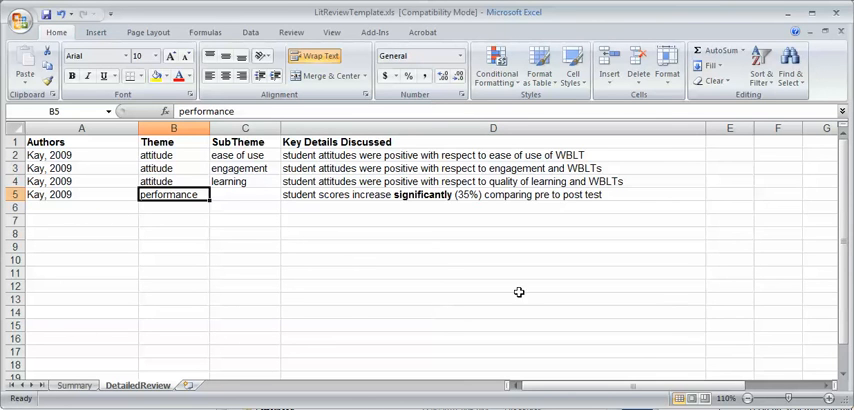
mouse_move(183, 268)
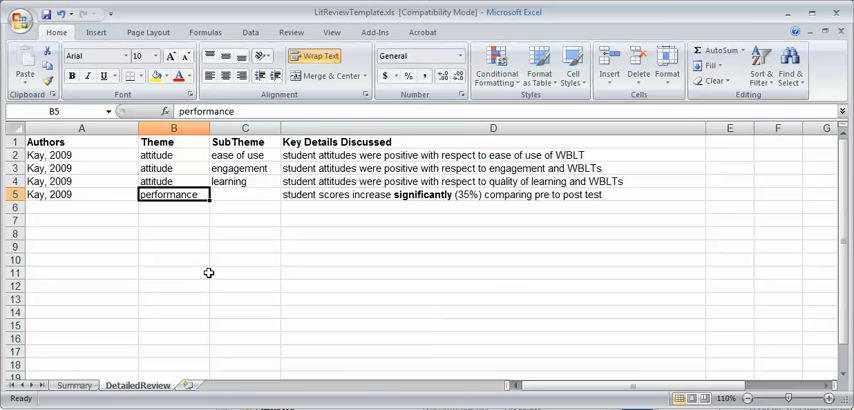
mouse_move(80, 262)
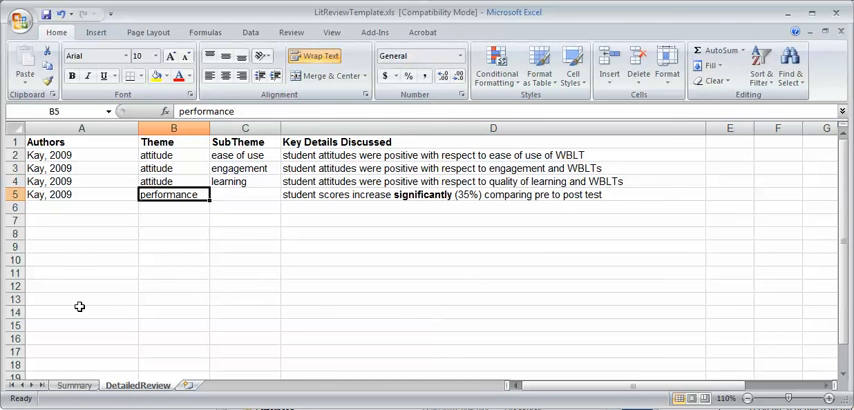
mouse_move(316, 340)
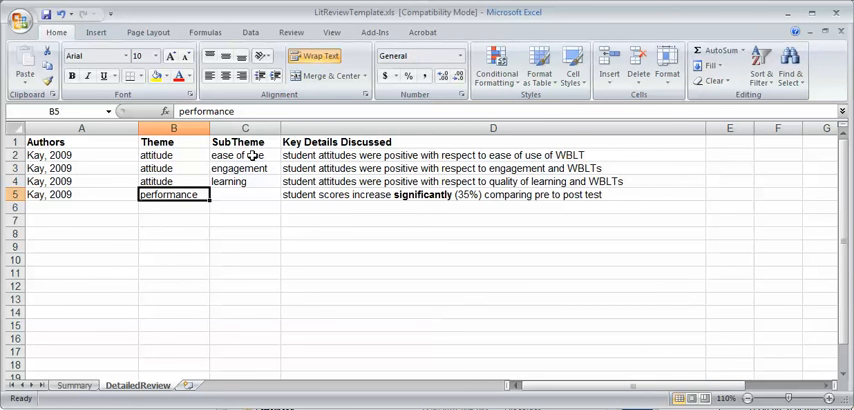
mouse_move(208, 252)
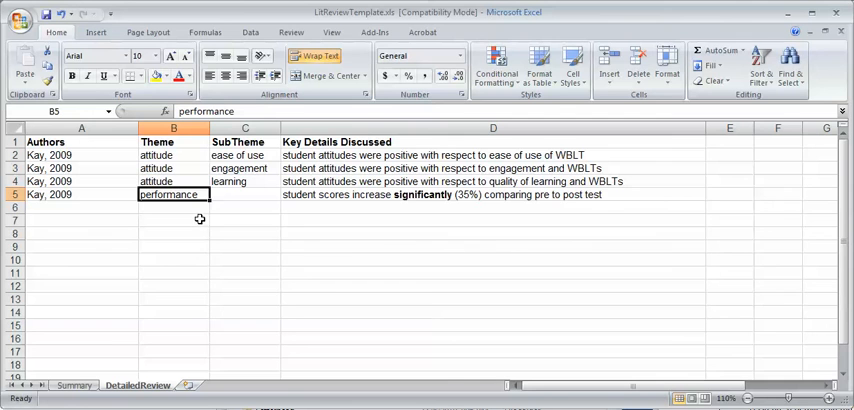
mouse_move(192, 296)
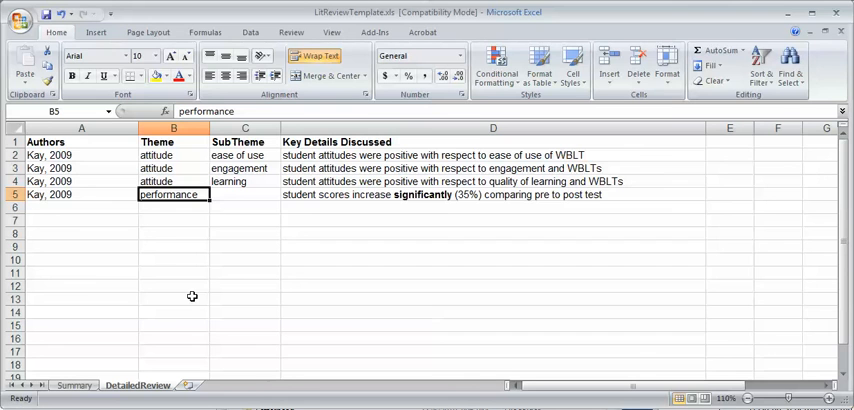
mouse_move(447, 397)
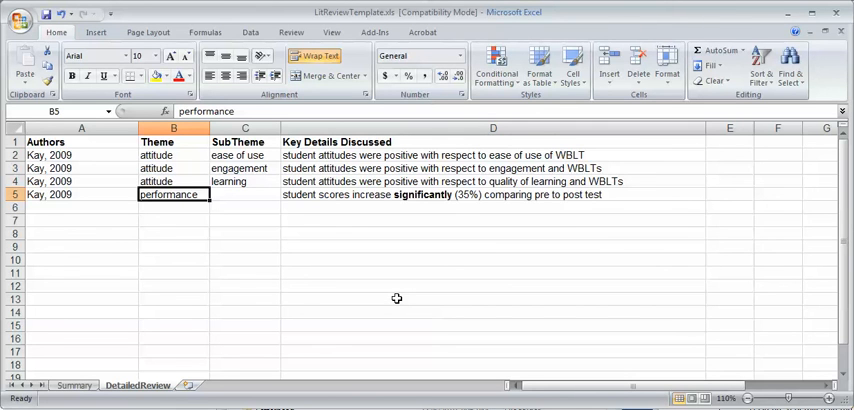
mouse_move(229, 250)
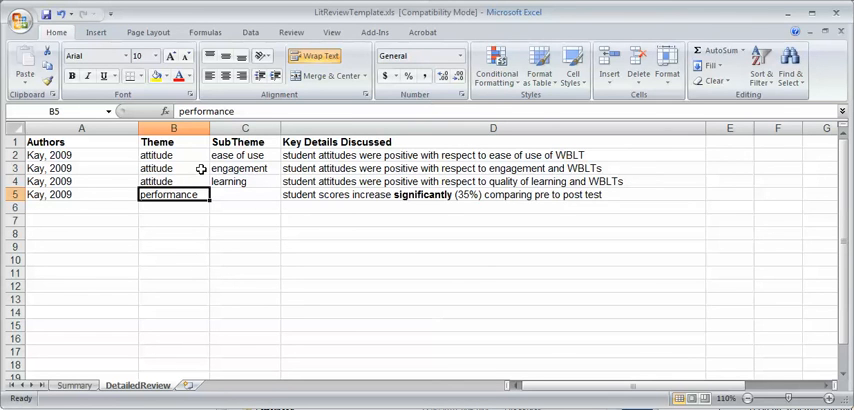
mouse_move(311, 291)
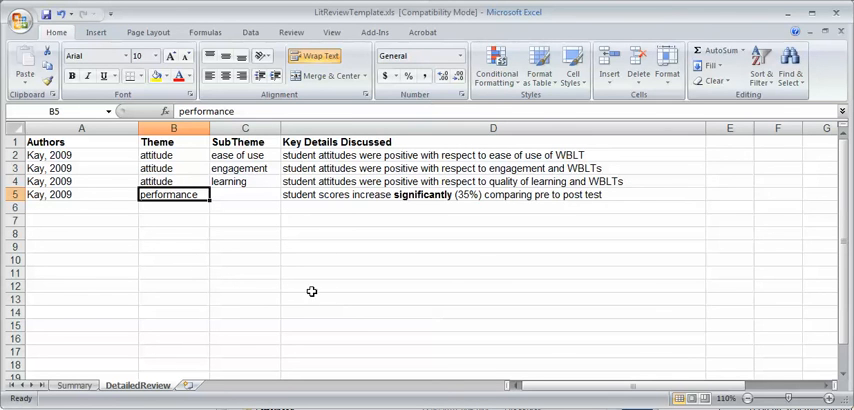
mouse_move(173, 268)
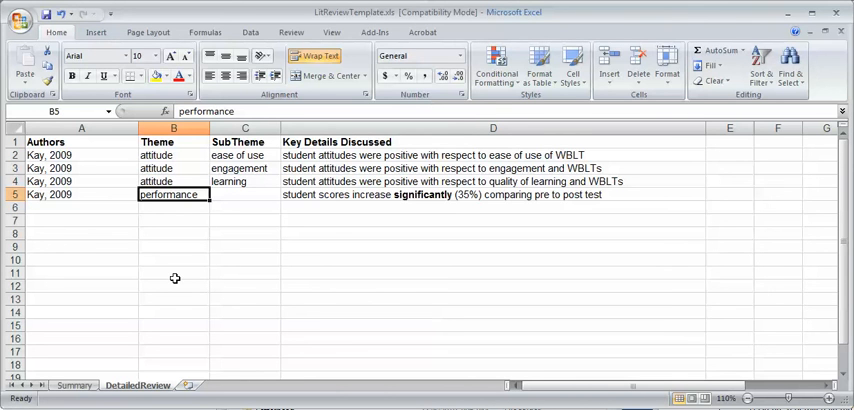
mouse_move(210, 295)
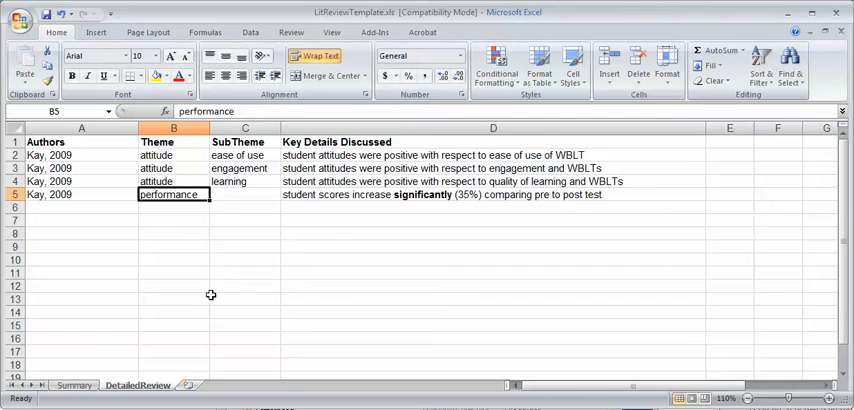
mouse_move(287, 307)
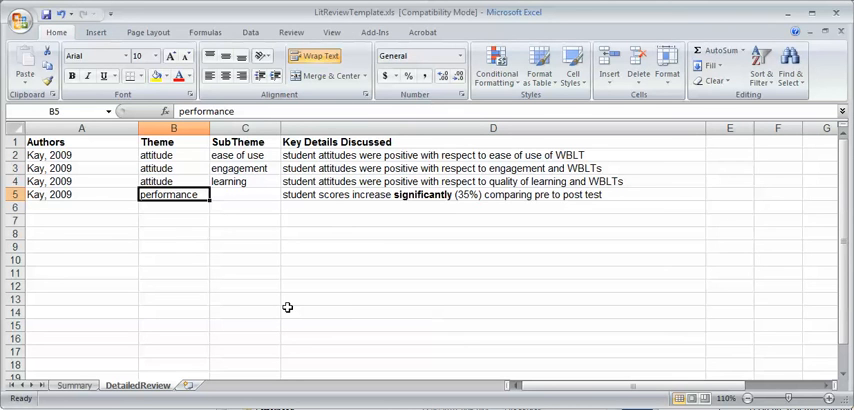
mouse_move(358, 307)
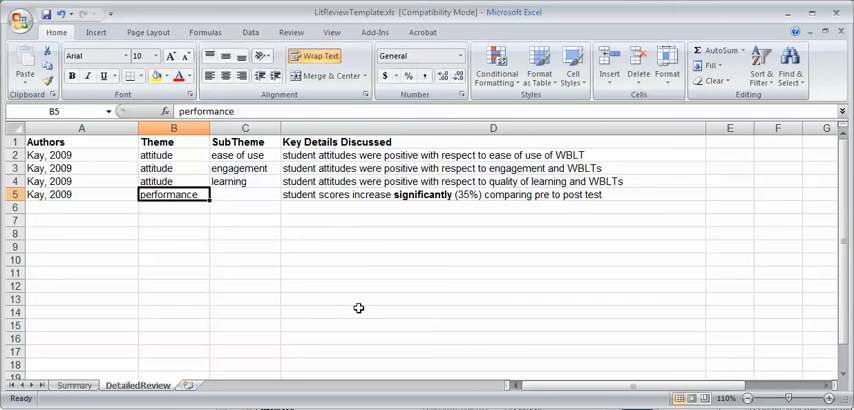